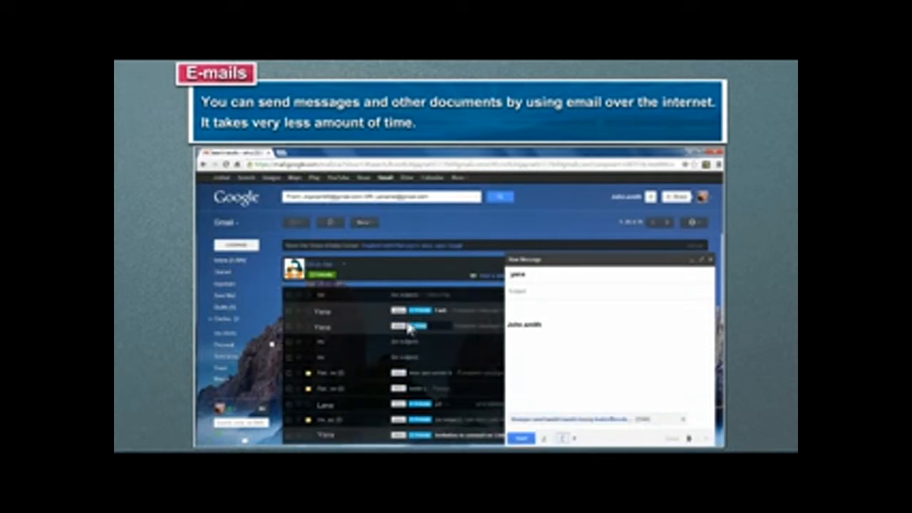
# Advance the E-mails slide so the compose window closes and 'message sent' appears.
pyautogui.click(522, 436)
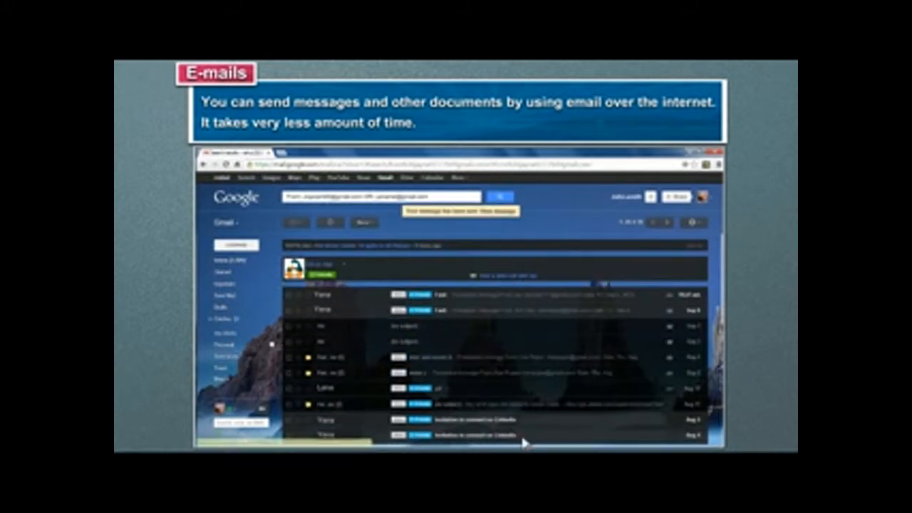